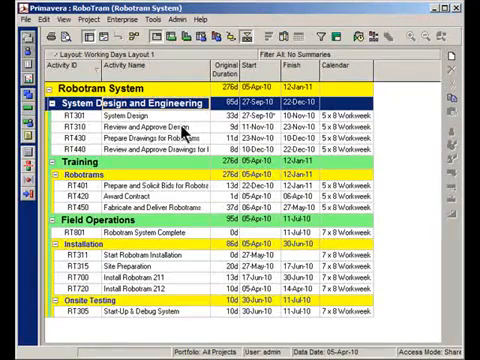
mouse_move(190, 136)
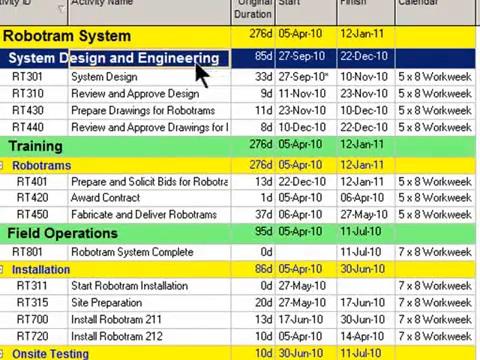
mouse_move(244, 72)
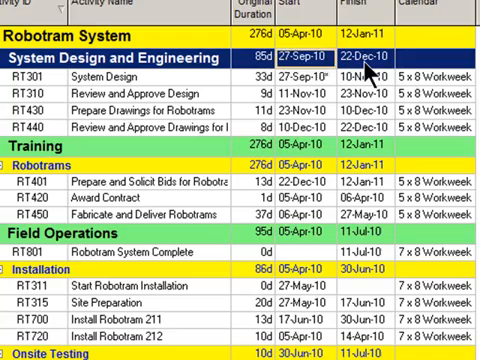
- Show WBS band durations in working days: Robotram System 196d, System Design and Engineering 61d
left_click(256, 60)
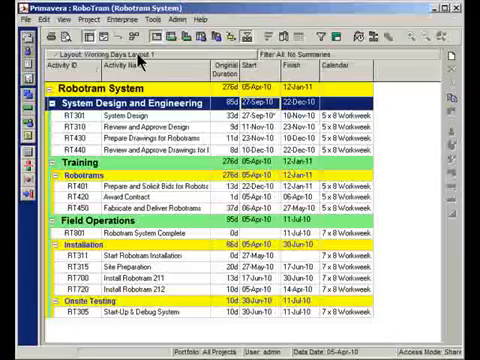
left_click(100, 18)
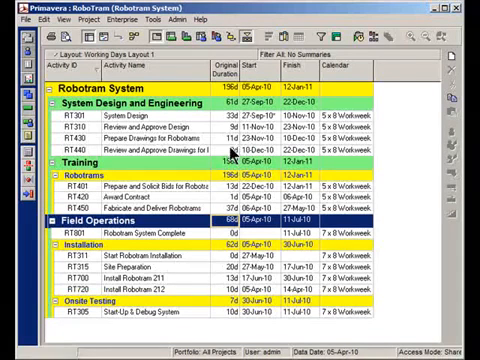
mouse_move(232, 114)
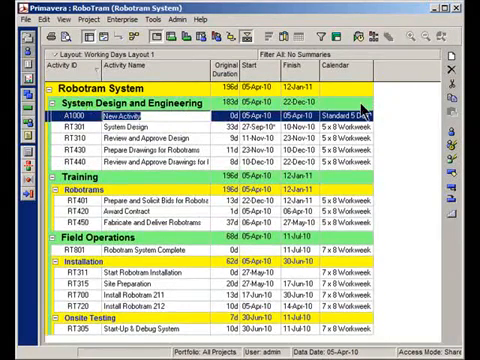
type("SUMMARY System Design & Eng")
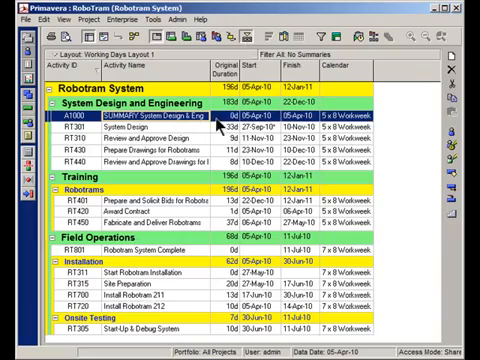
mouse_move(304, 124)
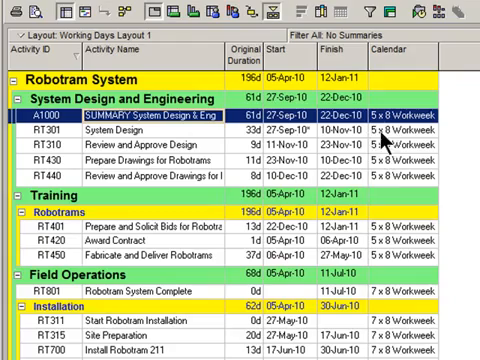
mouse_move(398, 182)
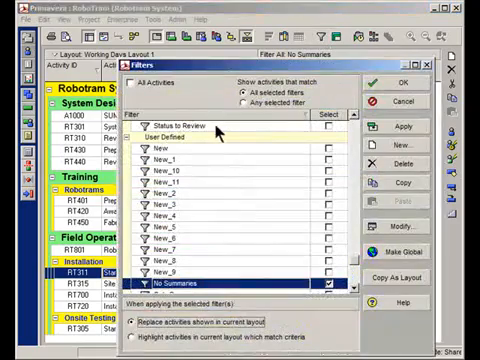
- Clear the No Summaries filter so SUMMARY activities show under each WBS section
left_click(136, 80)
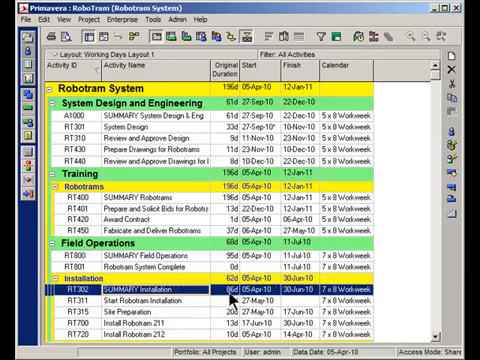
scroll("down", 3)
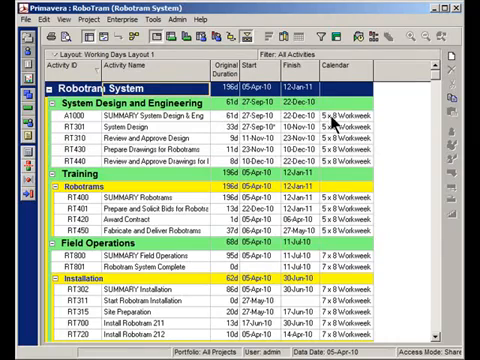
mouse_move(344, 264)
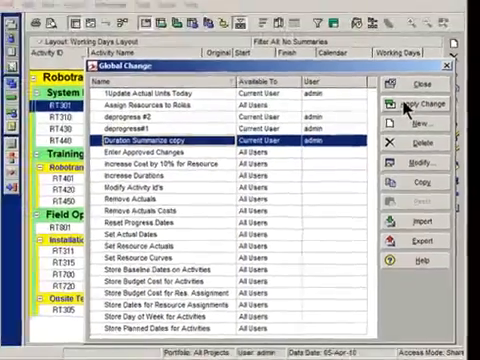
- Select the Working Days global change from the list and return to the schedule
left_click(412, 104)
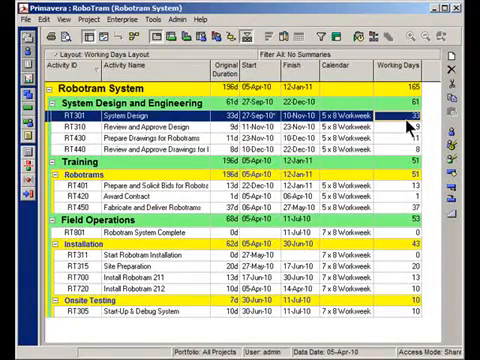
mouse_move(420, 96)
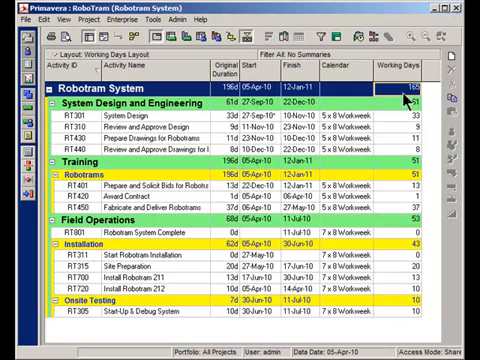
mouse_move(404, 102)
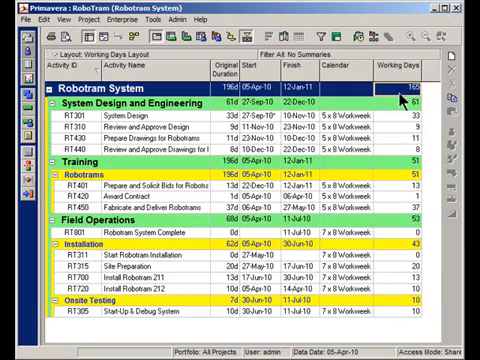